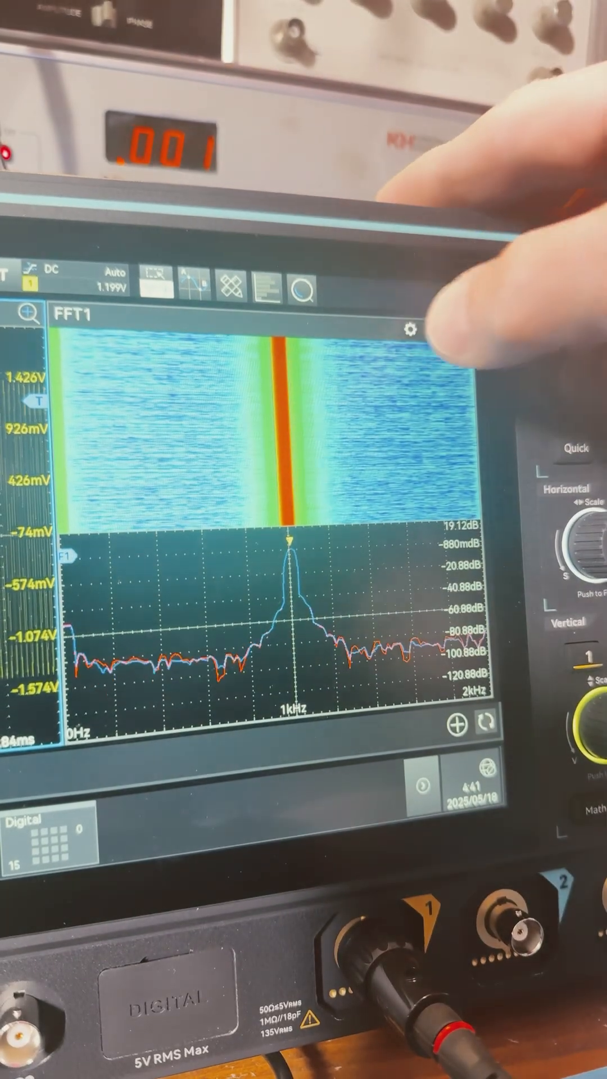
Step: Open the FFT1 settings panel to confirm the waterfall display is switched on
{"action": "left_click", "coordinate": [410, 331]}
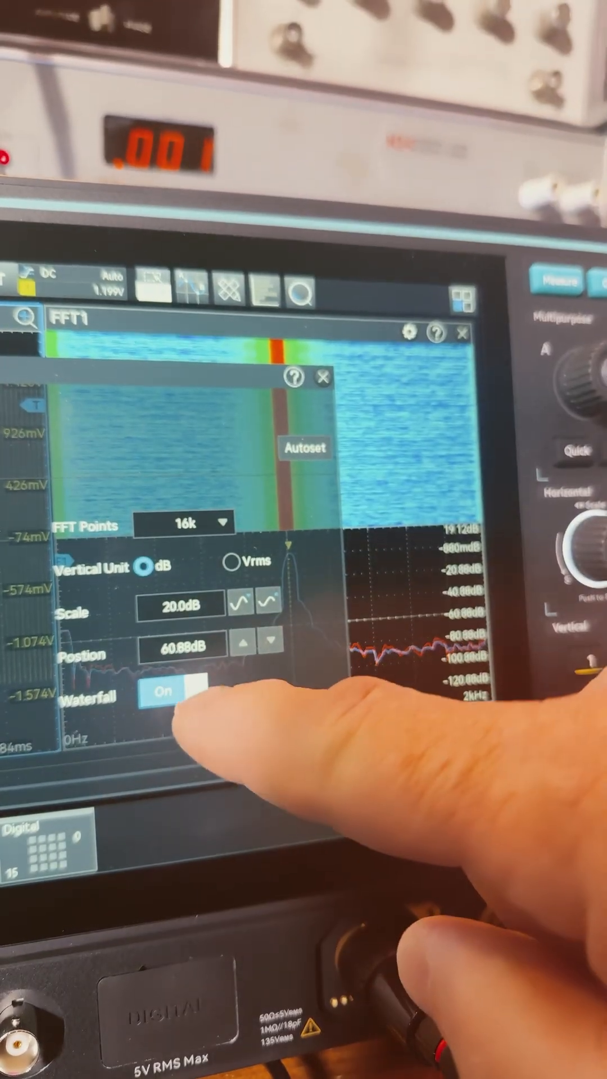